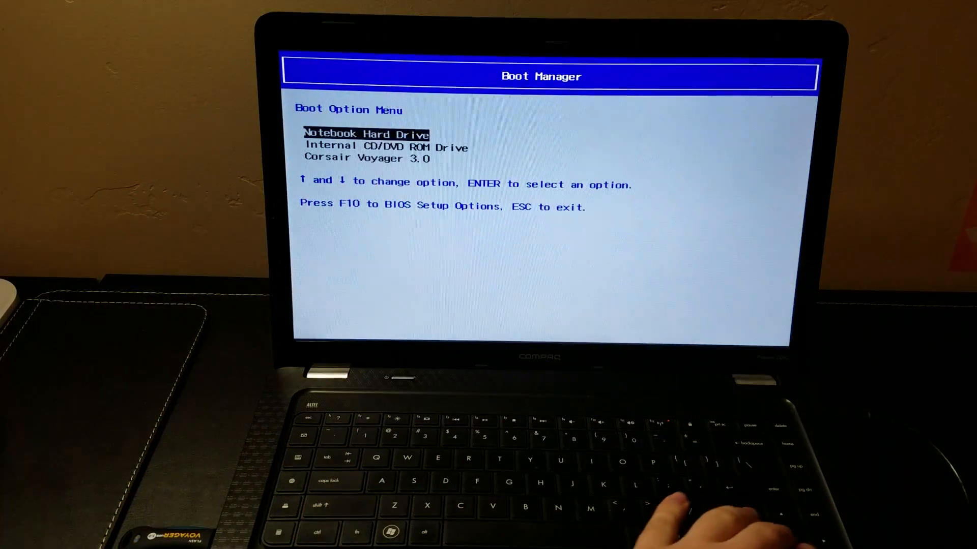
# - Boot the laptop from the Corsair Voyager 3.0 USB drive in HP Boot Manager
pyautogui.press('down')
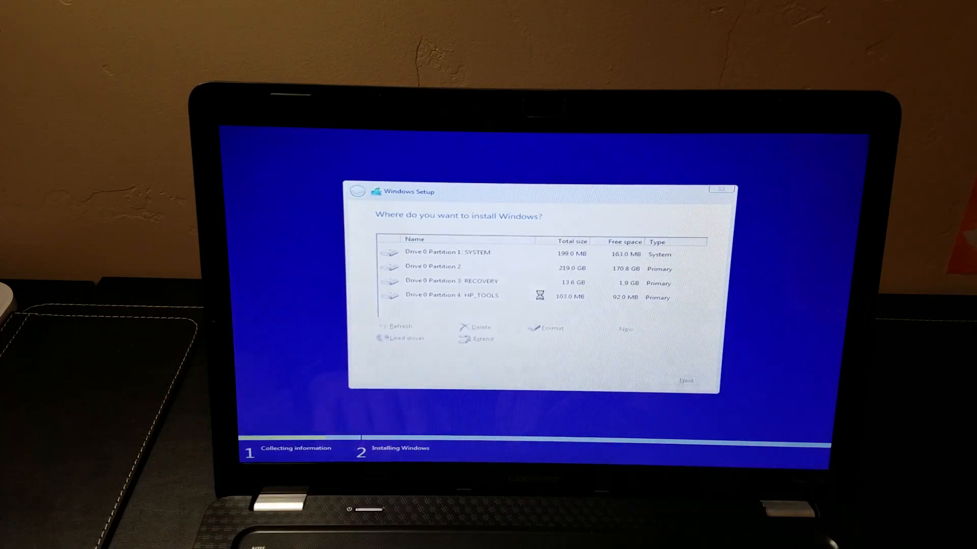
# - Delete the SYSTEM, 219 GB primary and RECOVERY partitions, leaving 219.2 GB unallocated
pyautogui.click(448, 253)
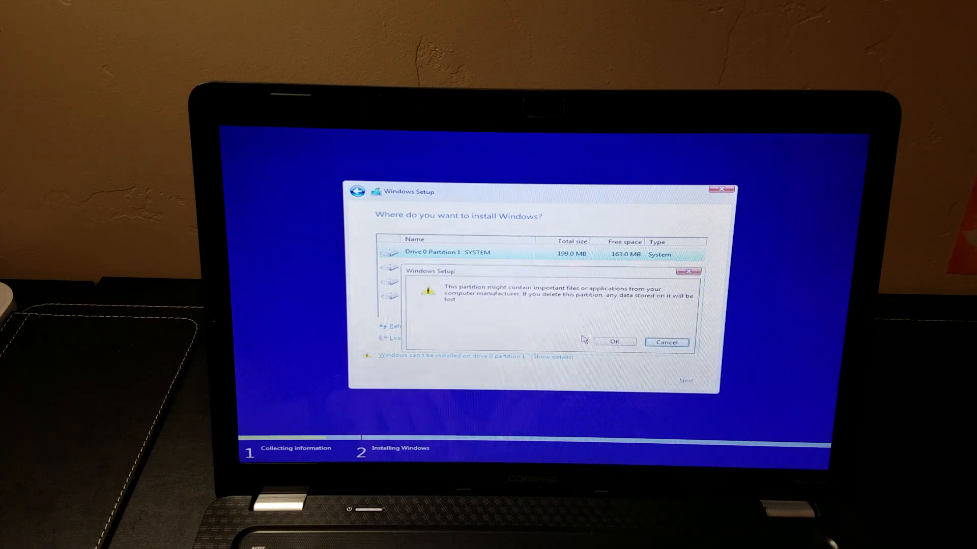
pyautogui.click(614, 341)
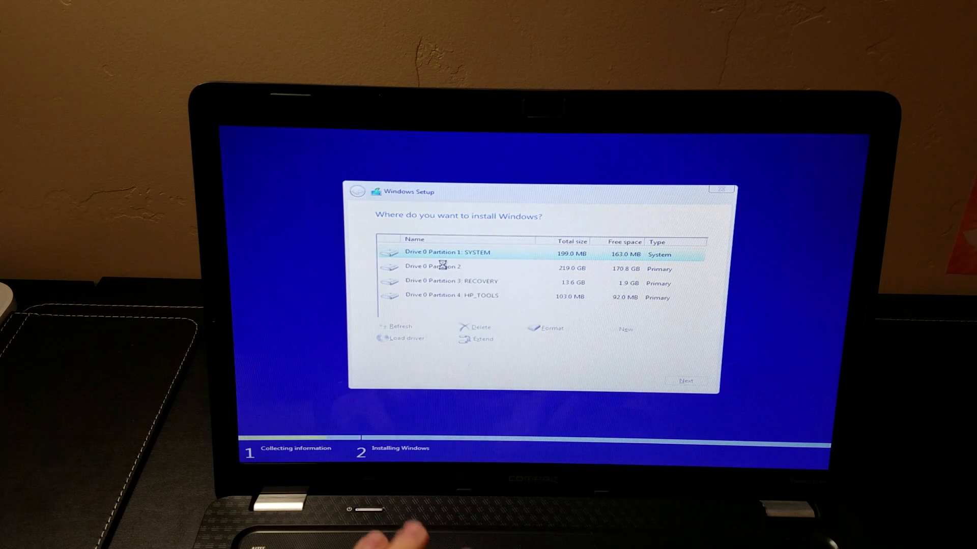
pyautogui.click(478, 327)
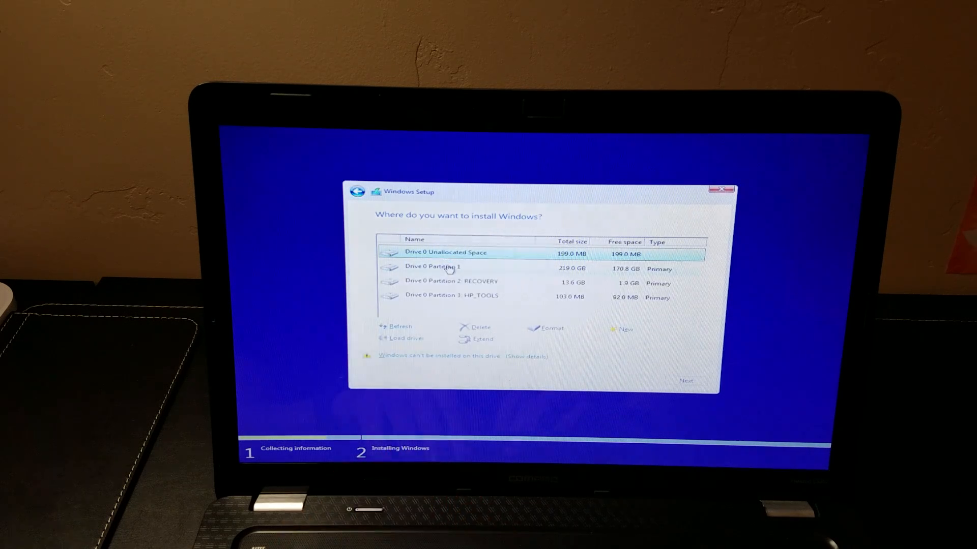
pyautogui.click(479, 328)
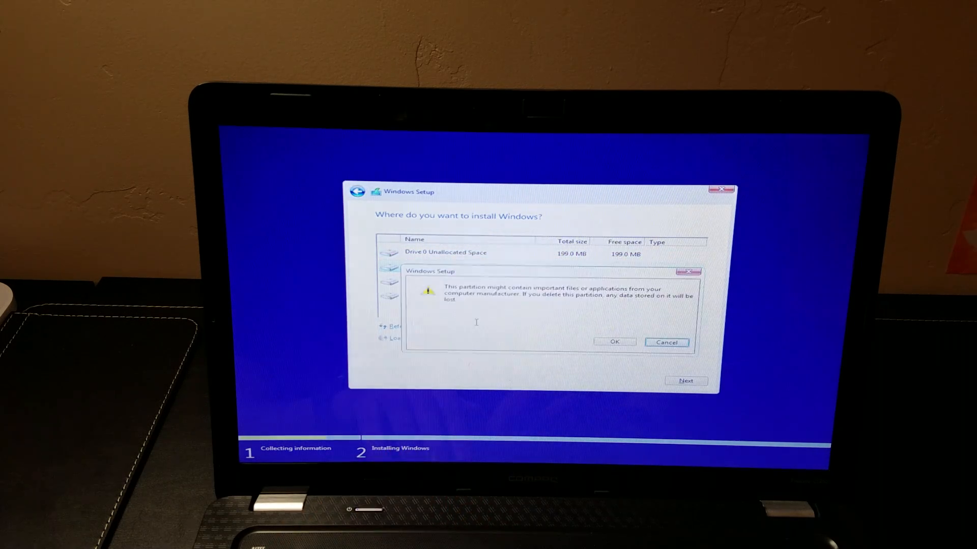
pyautogui.click(615, 342)
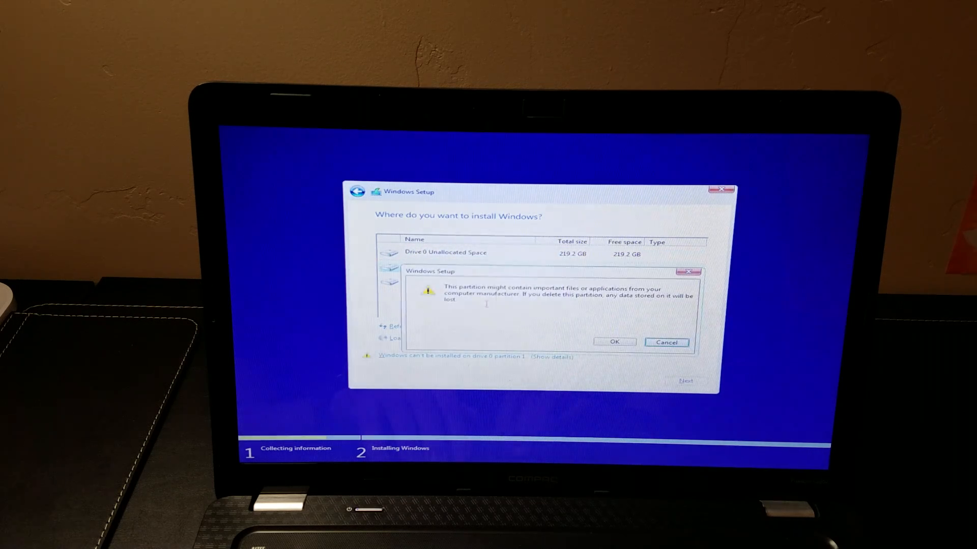
pyautogui.click(615, 342)
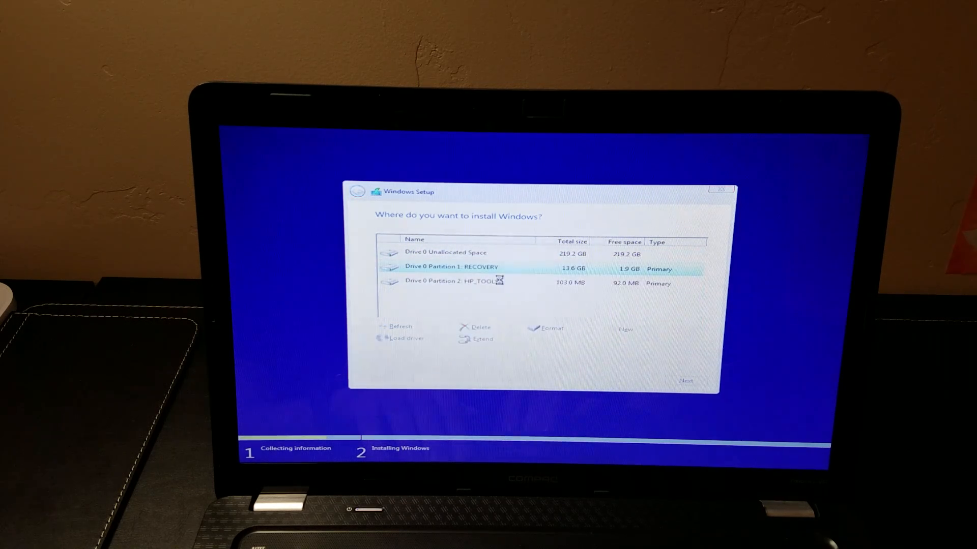
pyautogui.click(476, 327)
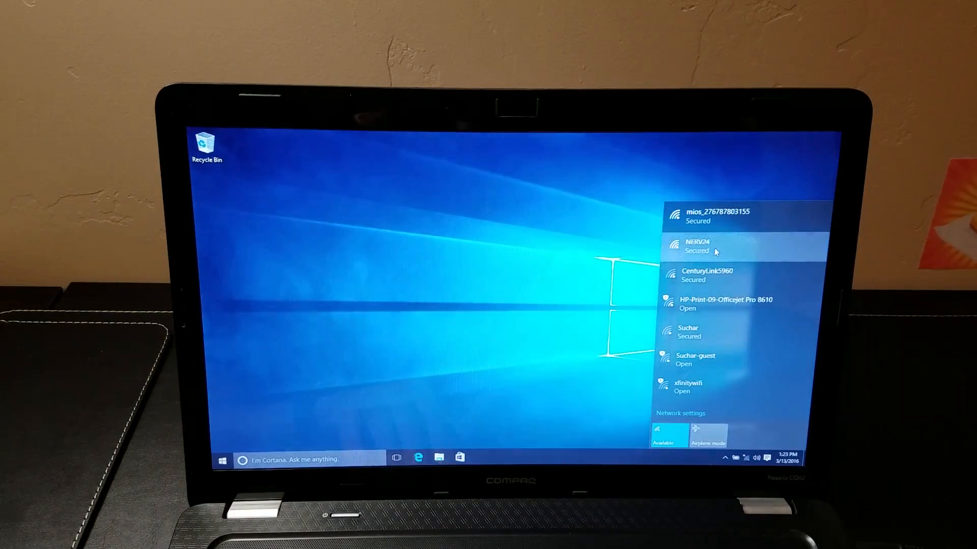
# - Join the NERV24 wireless network from the taskbar network list
pyautogui.click(712, 249)
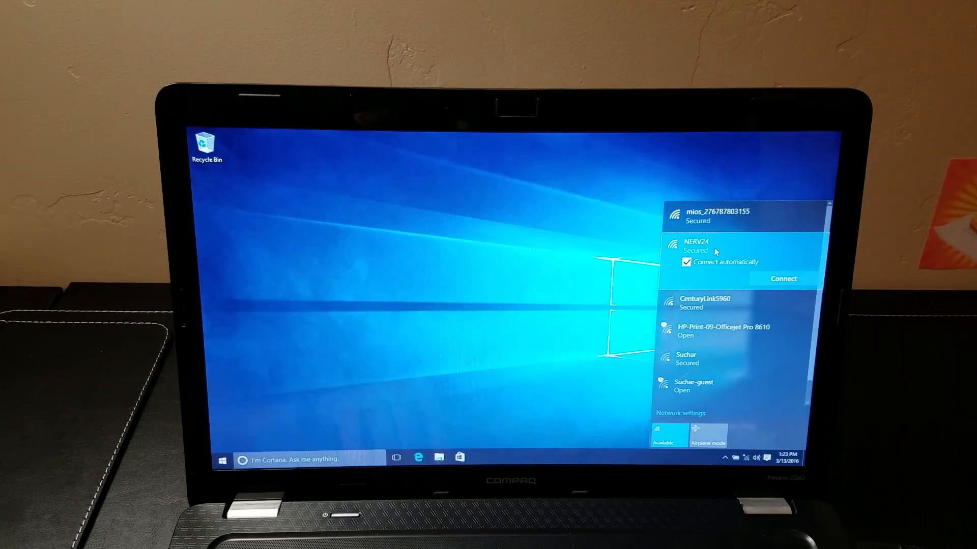
pyautogui.click(784, 279)
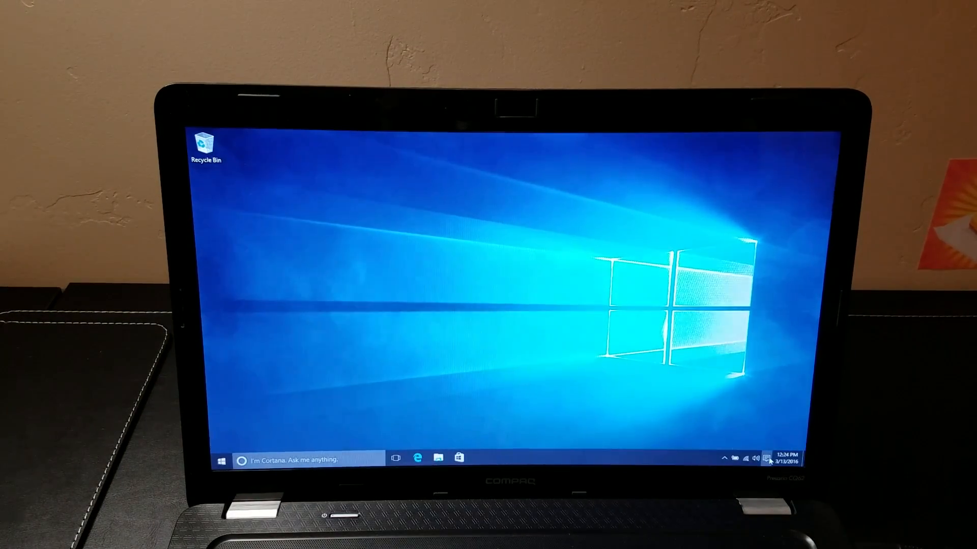
# - Show Settings > System > About confirming Windows 10 Home version 1511
pyautogui.click(767, 460)
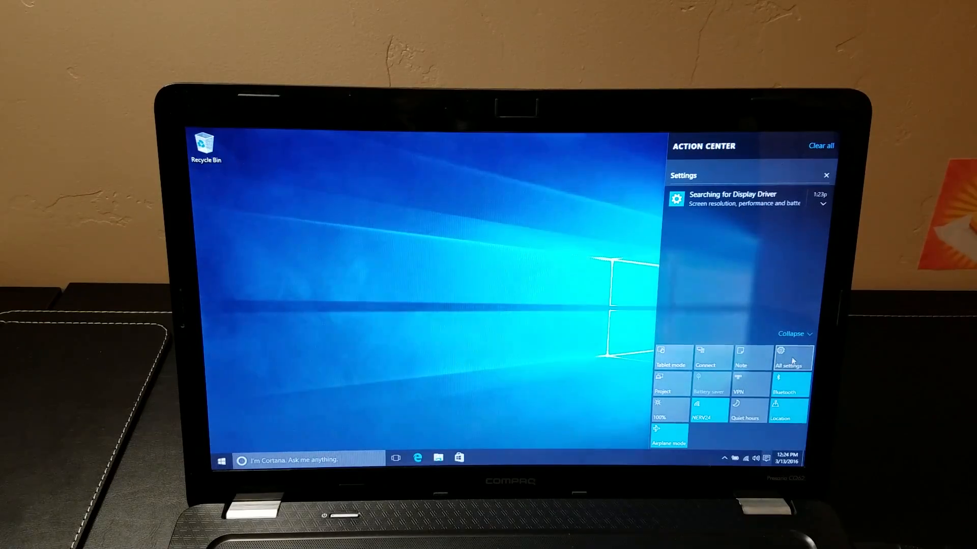
pyautogui.click(791, 357)
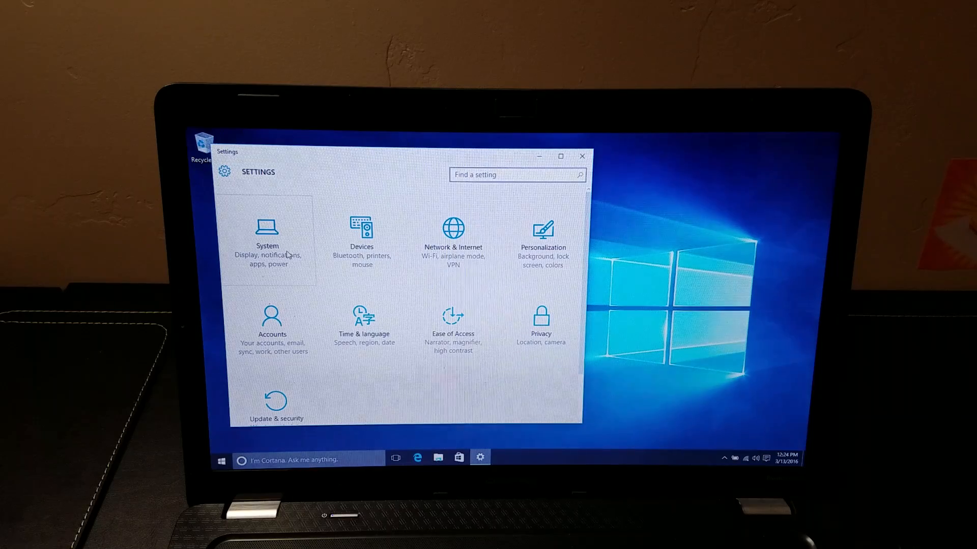
pyautogui.click(266, 241)
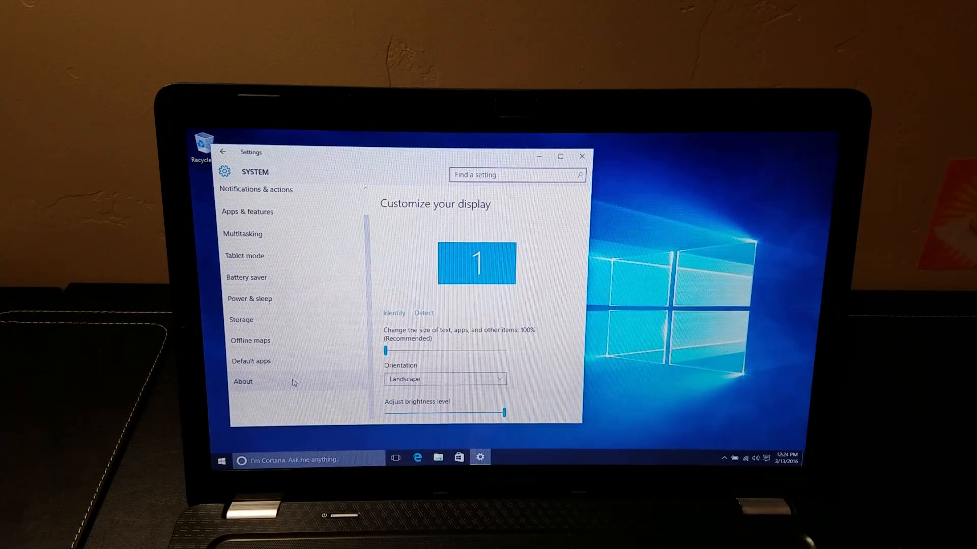
pyautogui.click(242, 382)
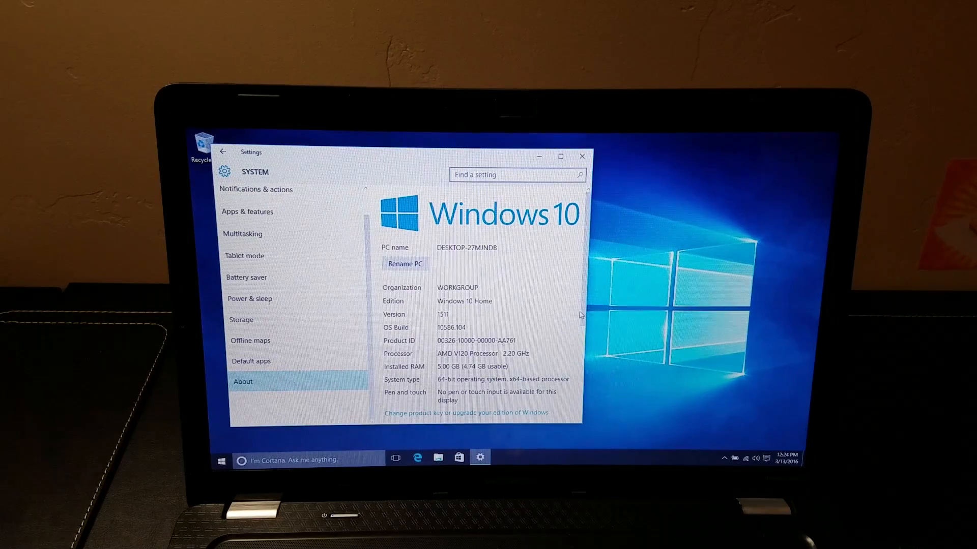